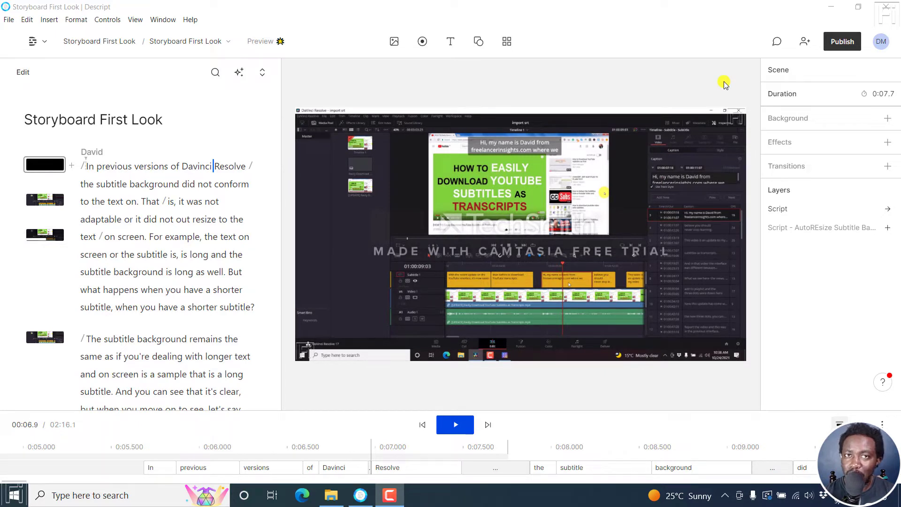
{"action": "mouse_move", "coordinate": [724, 74]}
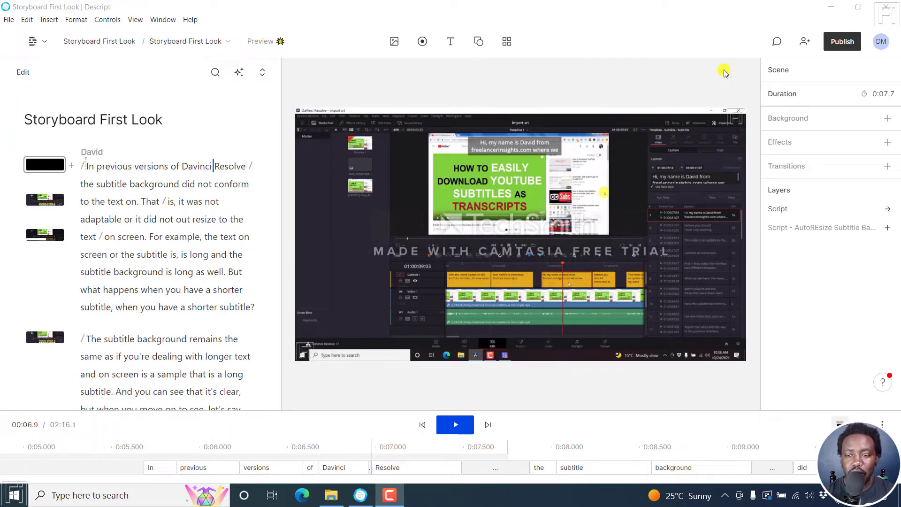
{"action": "mouse_move", "coordinate": [624, 84]}
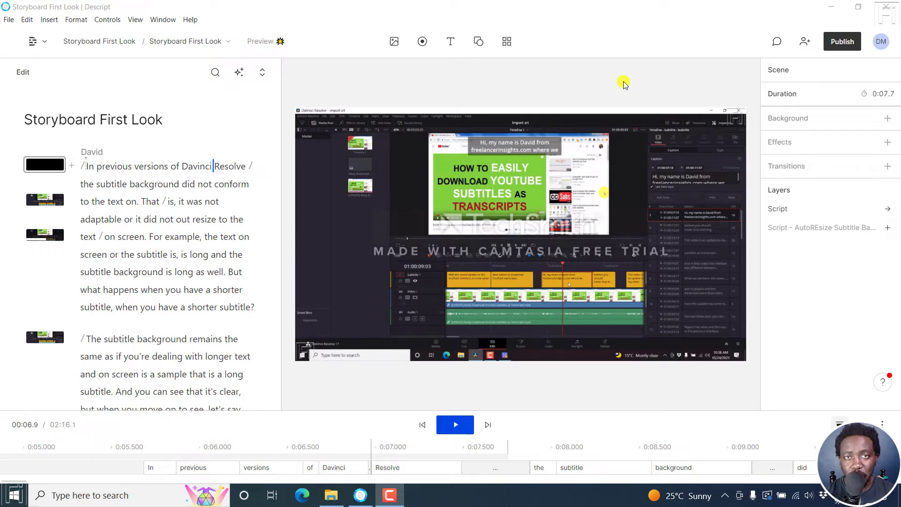
{"action": "mouse_move", "coordinate": [707, 89]}
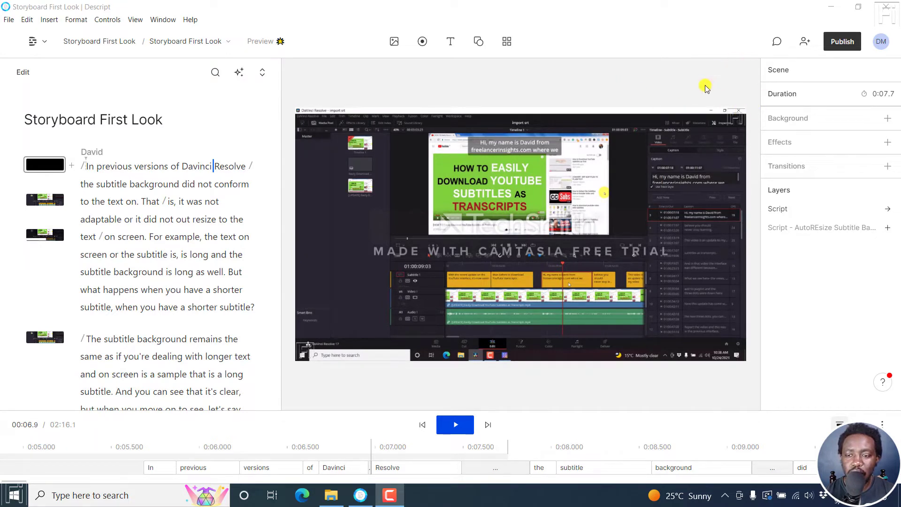
{"action": "mouse_move", "coordinate": [745, 84]}
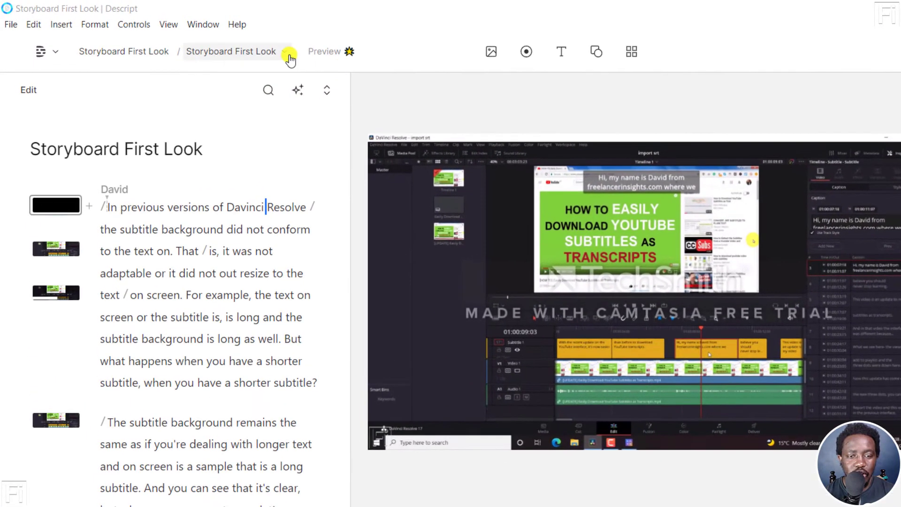
{"action": "mouse_move", "coordinate": [286, 53]}
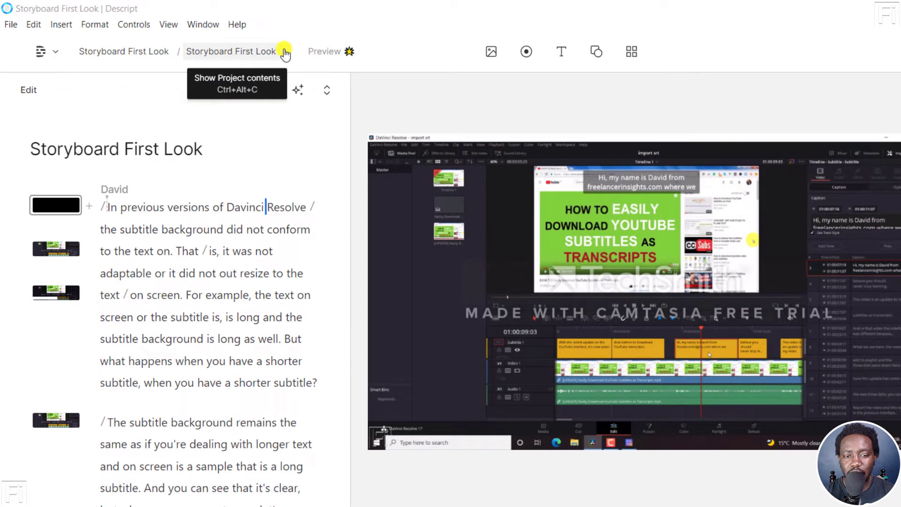
Open the Storyboard First Look composition settings from the compositions list in the breadcrumb.
{"action": "left_click", "coordinate": [285, 51]}
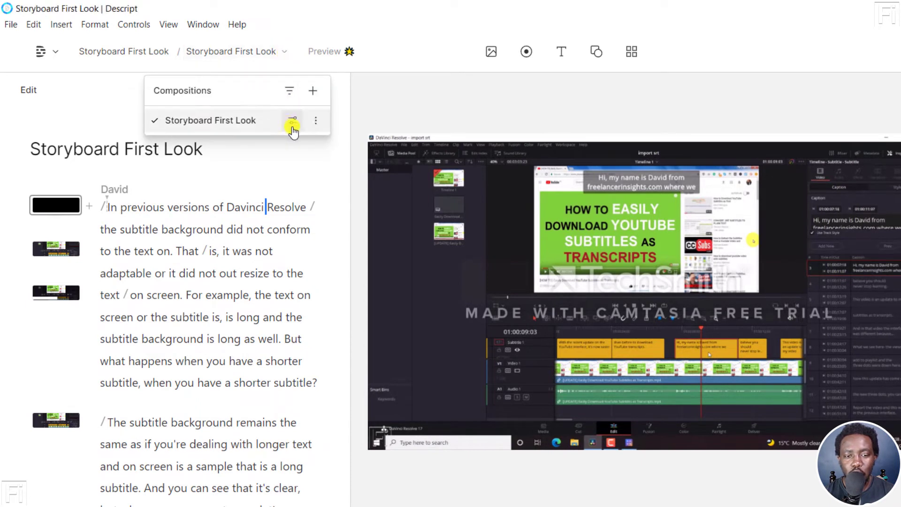
{"action": "mouse_move", "coordinate": [267, 123]}
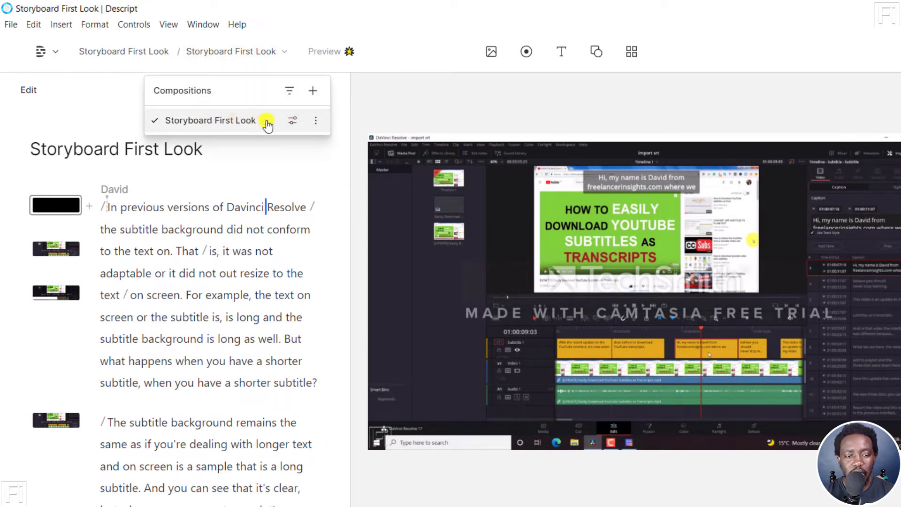
{"action": "mouse_move", "coordinate": [99, 153]}
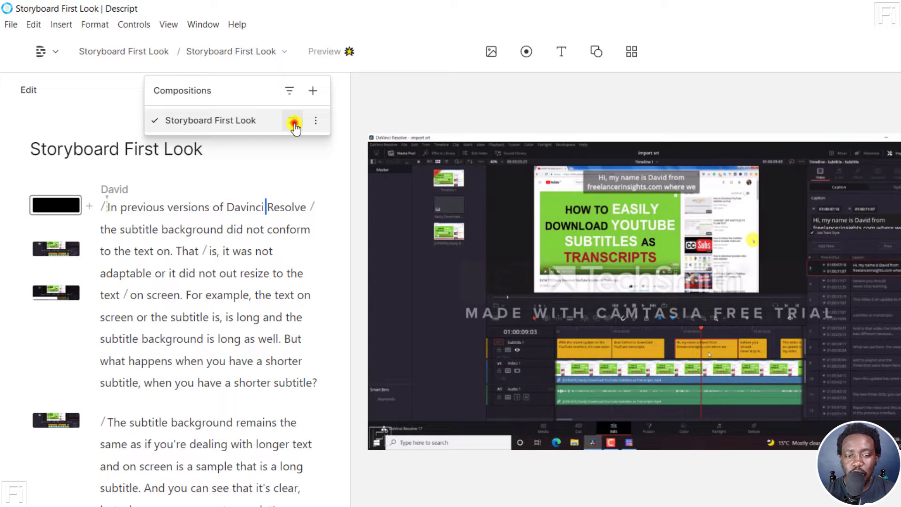
{"action": "left_click", "coordinate": [292, 120]}
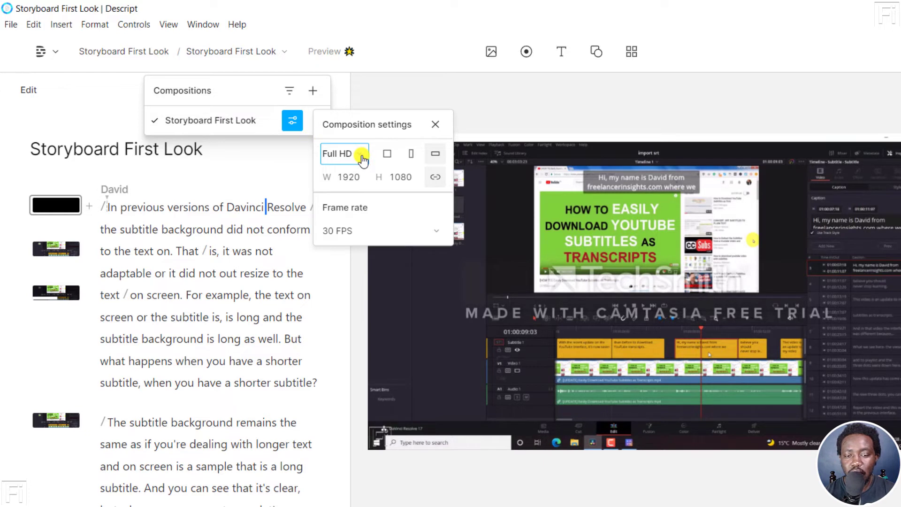
Choose the 1080p resolution preset for the Storyboard First Look composition.
{"action": "left_click", "coordinate": [343, 153]}
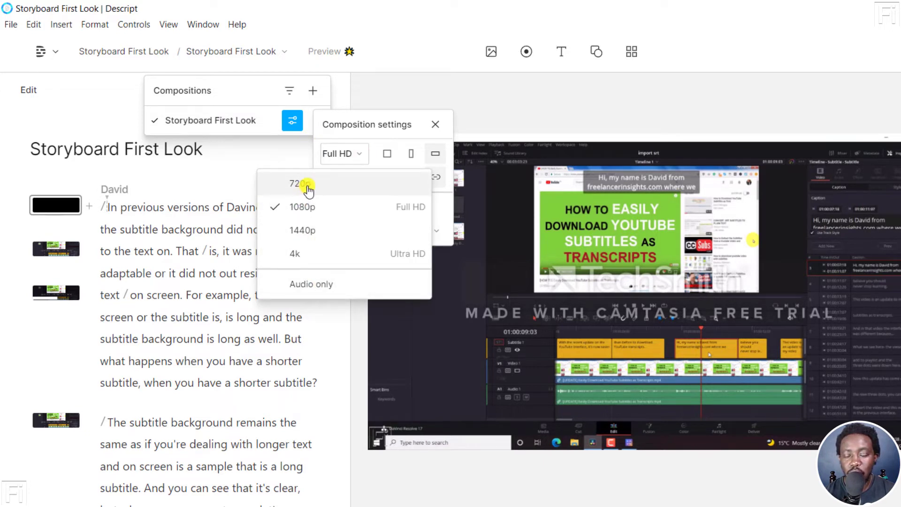
{"action": "mouse_move", "coordinate": [319, 230]}
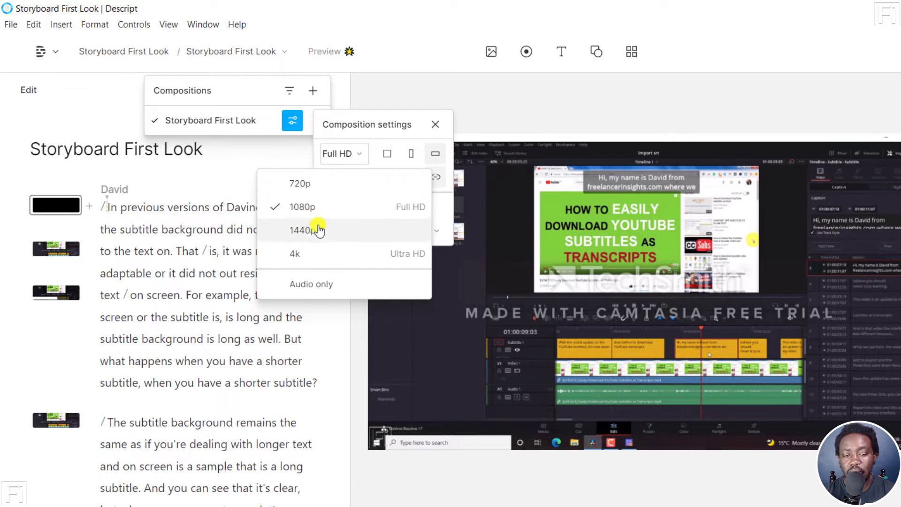
{"action": "mouse_move", "coordinate": [320, 284]}
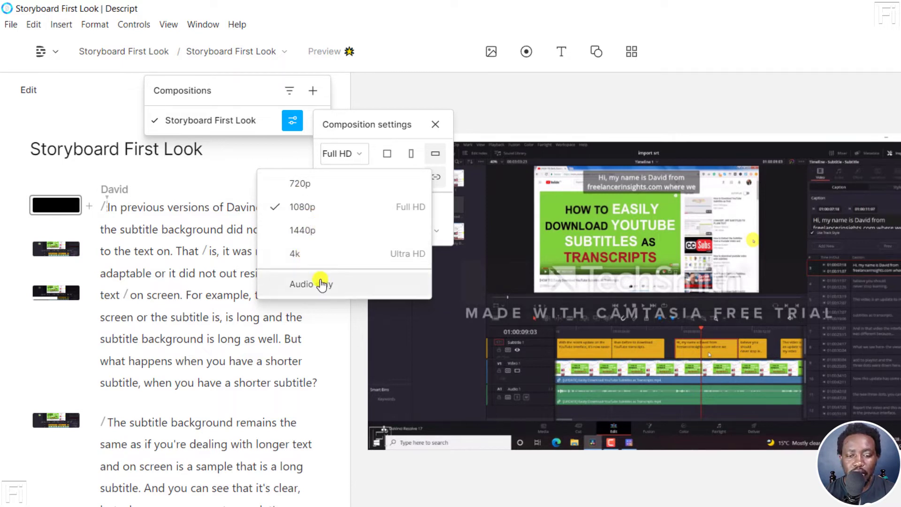
{"action": "mouse_move", "coordinate": [390, 207]}
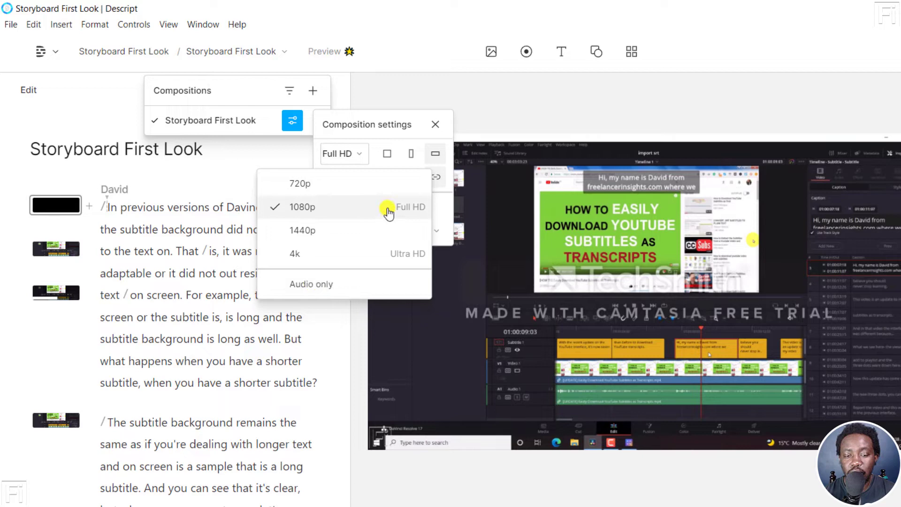
{"action": "left_click", "coordinate": [301, 207]}
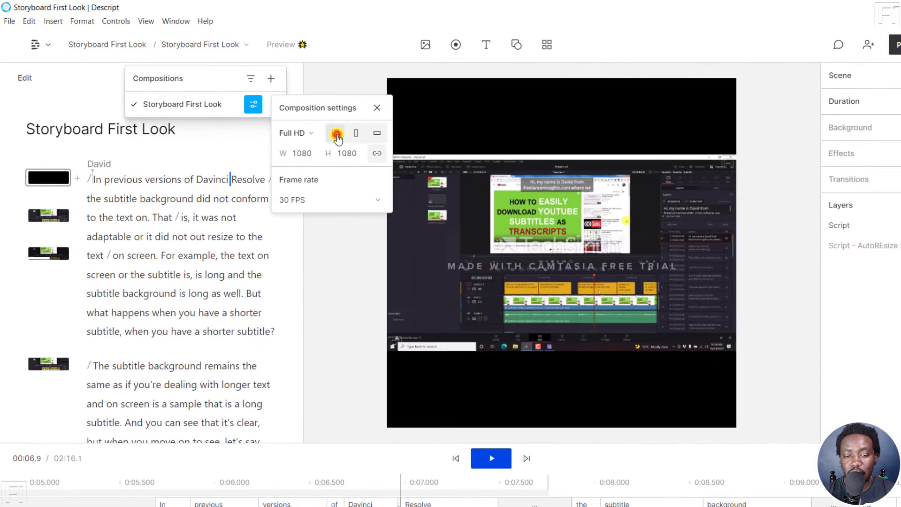
{"action": "left_click", "coordinate": [335, 133]}
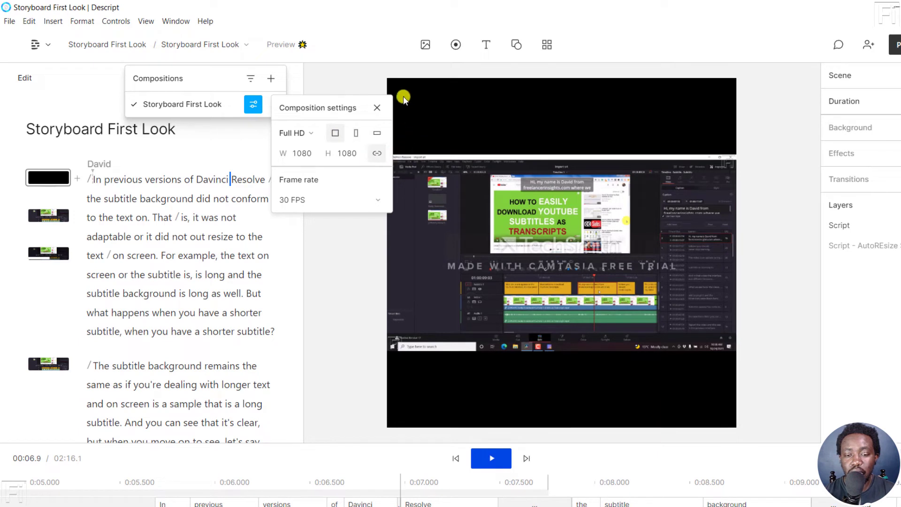
{"action": "mouse_move", "coordinate": [299, 113]}
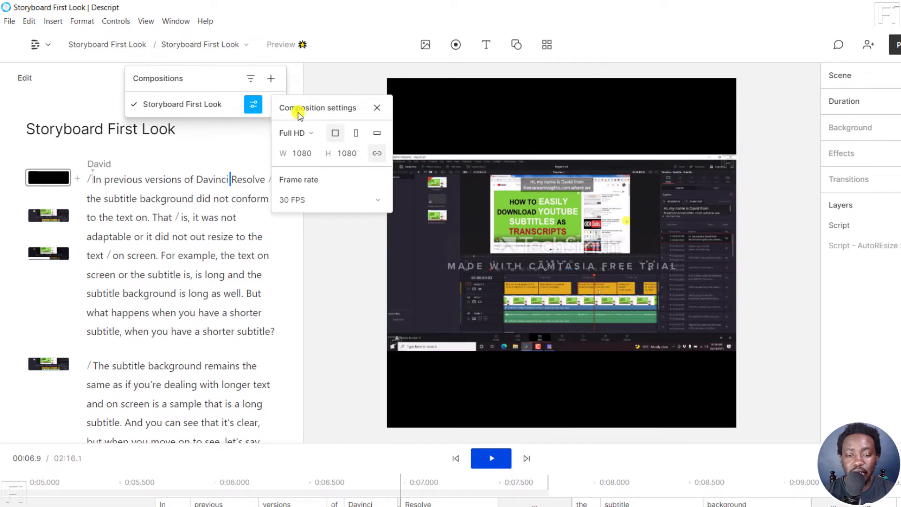
{"action": "left_click", "coordinate": [355, 133]}
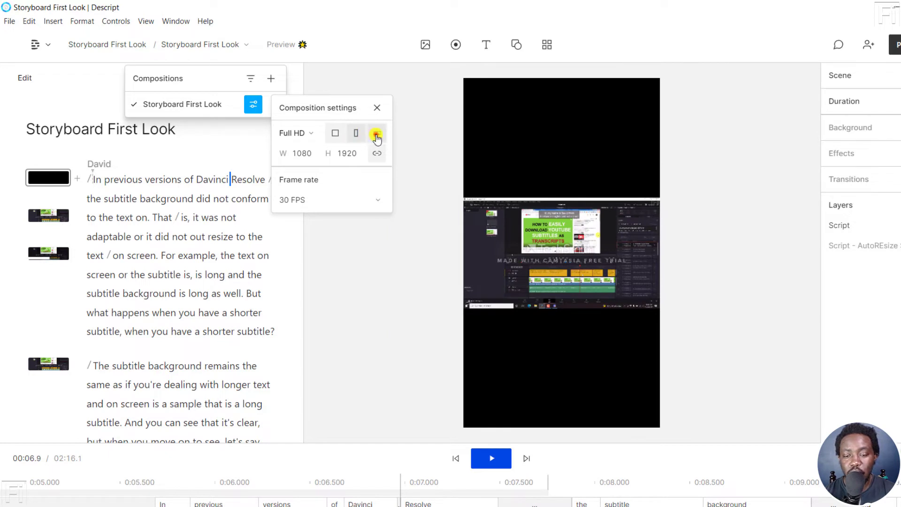
{"action": "left_click", "coordinate": [376, 134]}
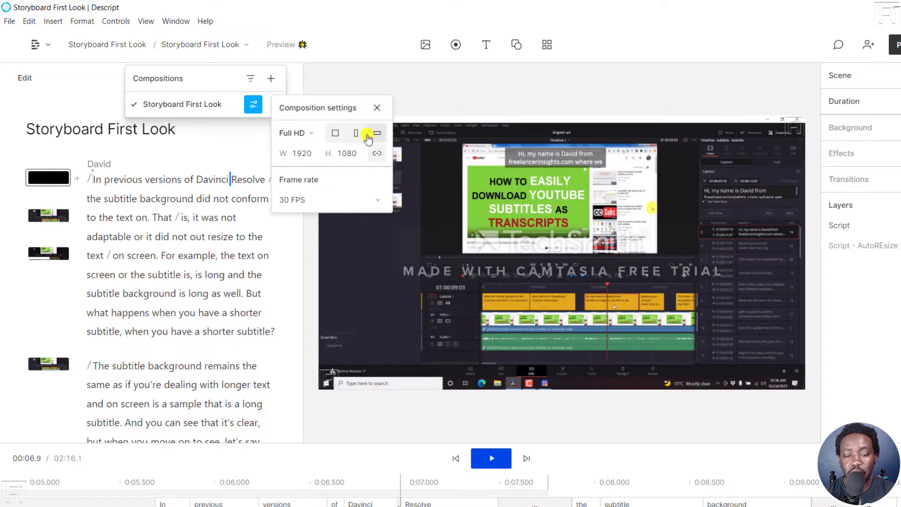
{"action": "left_click", "coordinate": [356, 133]}
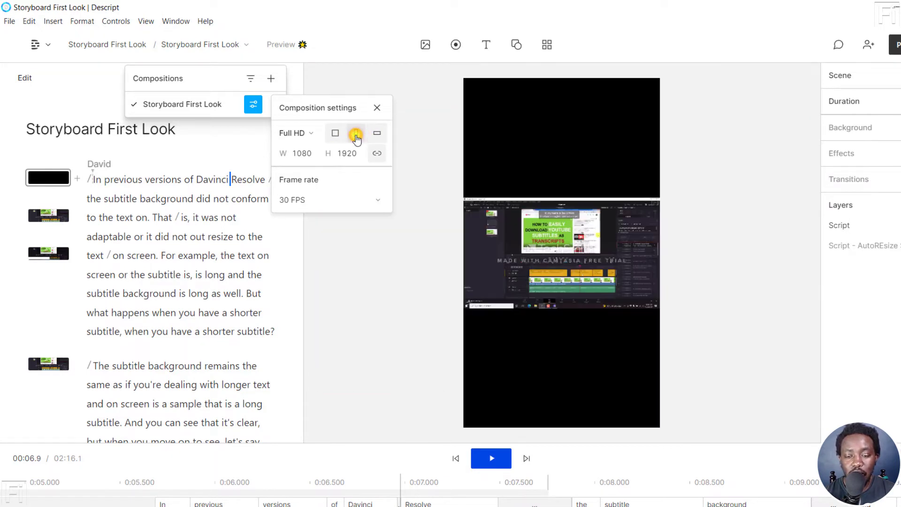
{"action": "left_click", "coordinate": [356, 133]}
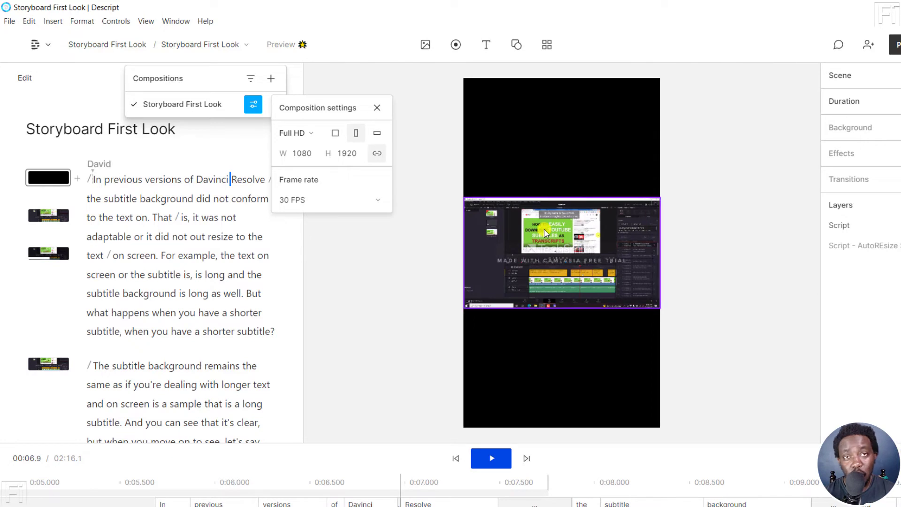
{"action": "left_click", "coordinate": [335, 133]}
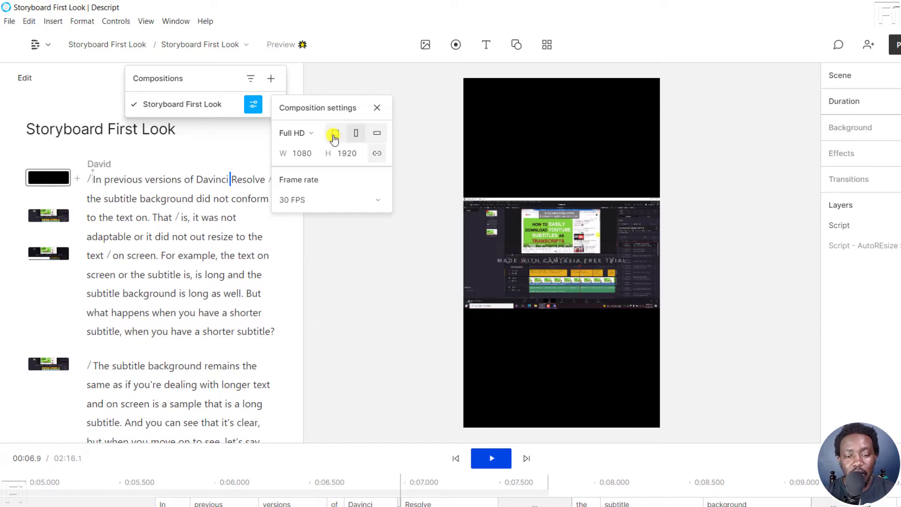
{"action": "left_click", "coordinate": [335, 134]}
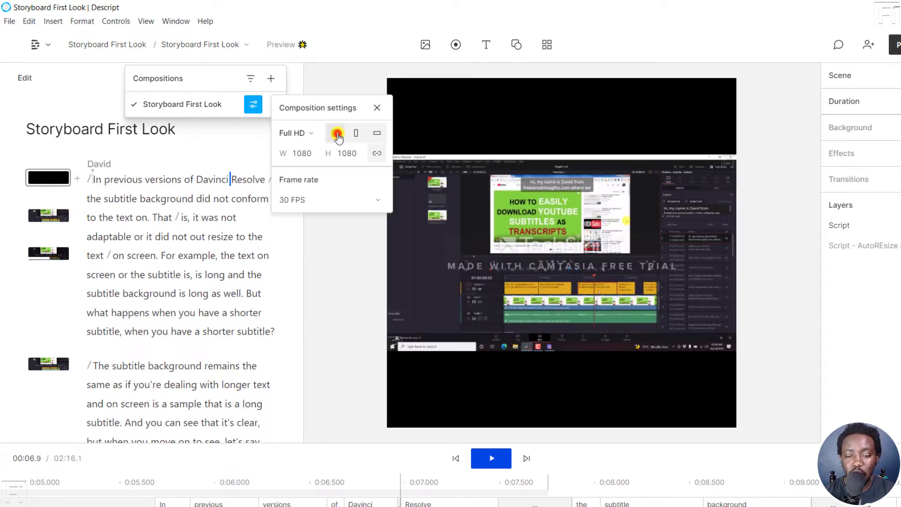
{"action": "left_click", "coordinate": [335, 133]}
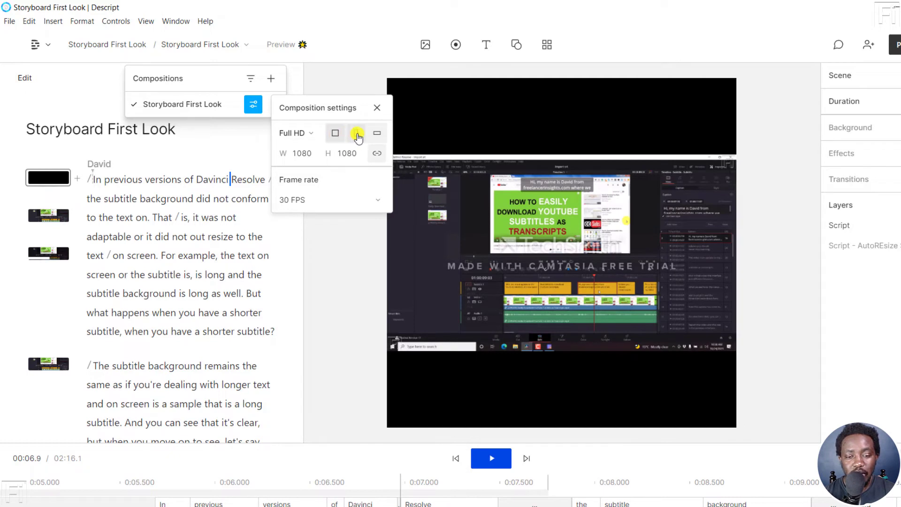
{"action": "left_click", "coordinate": [356, 133]}
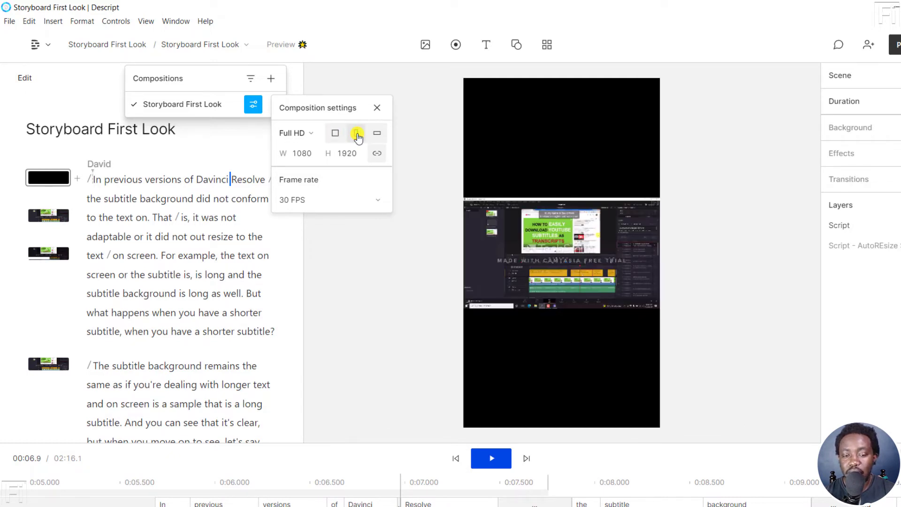
{"action": "left_click", "coordinate": [355, 133]}
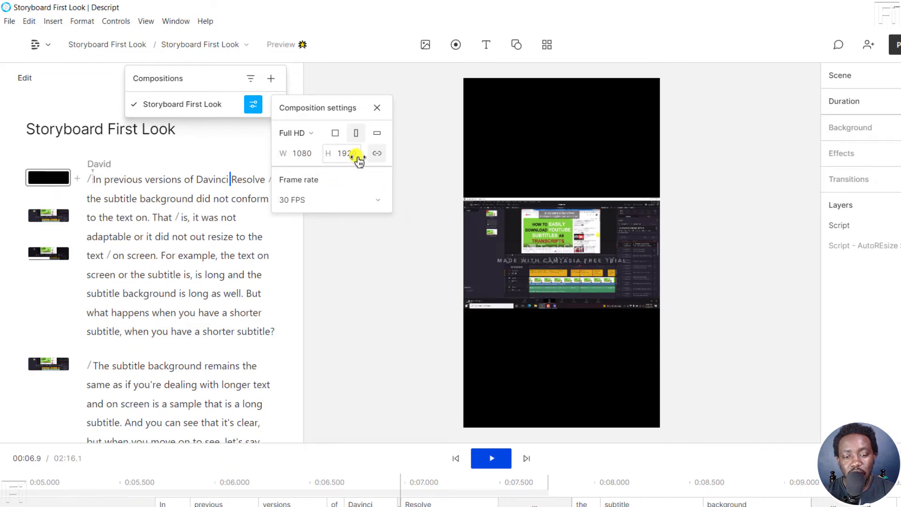
{"action": "left_click", "coordinate": [335, 133]}
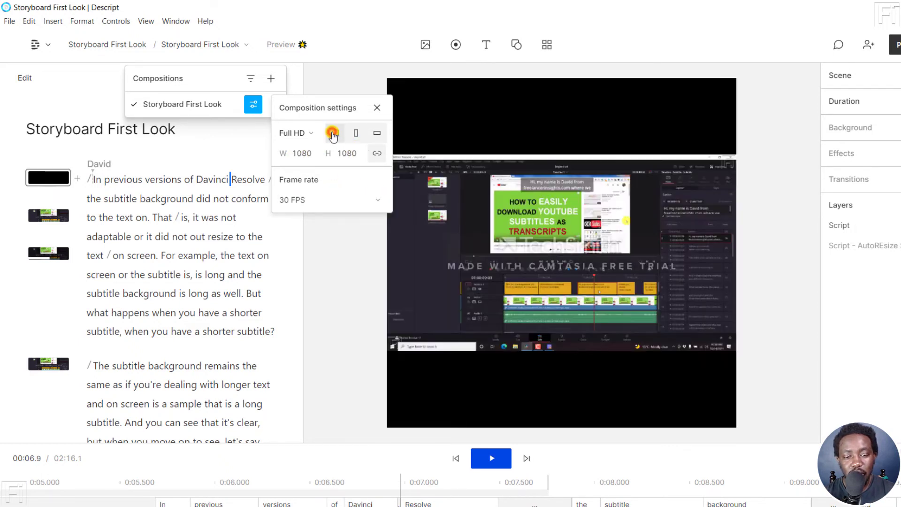
{"action": "left_click", "coordinate": [377, 133]}
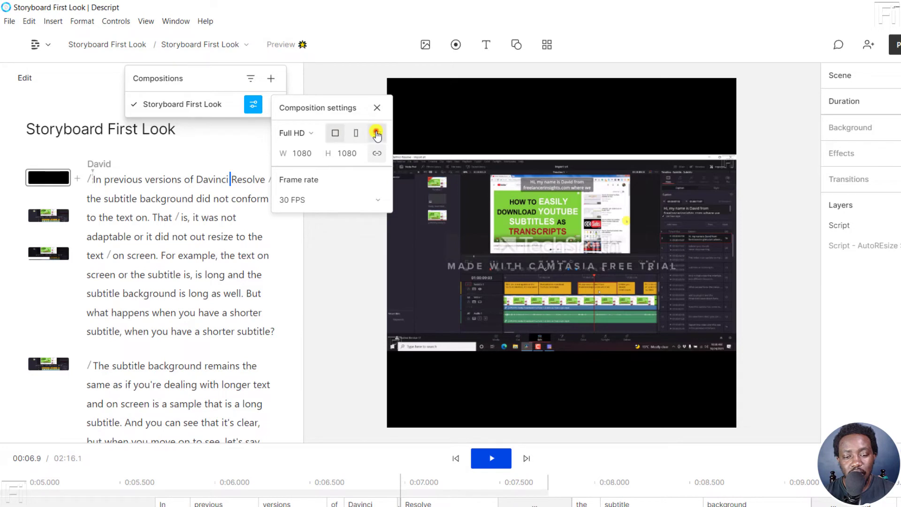
{"action": "left_click", "coordinate": [377, 133]}
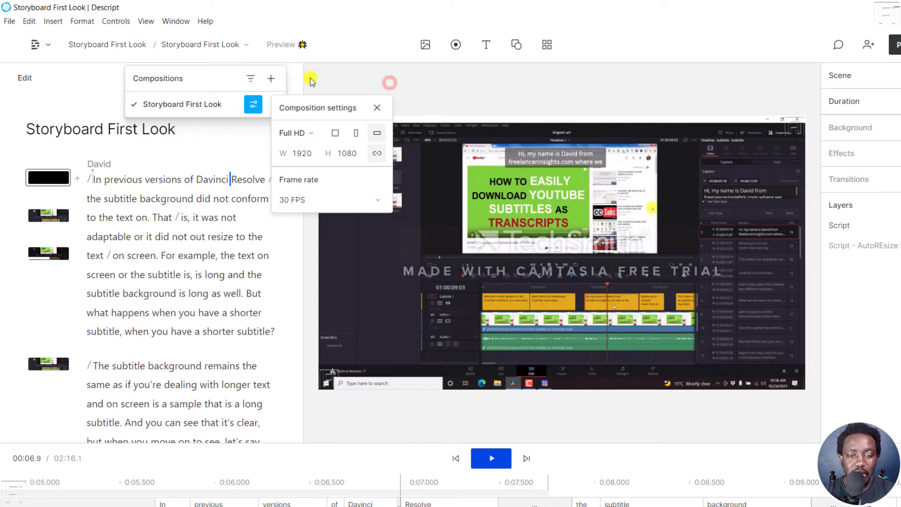
Close the settings popup and Compositions panel, then reopen composition settings from the script title.
{"action": "left_click", "coordinate": [377, 107]}
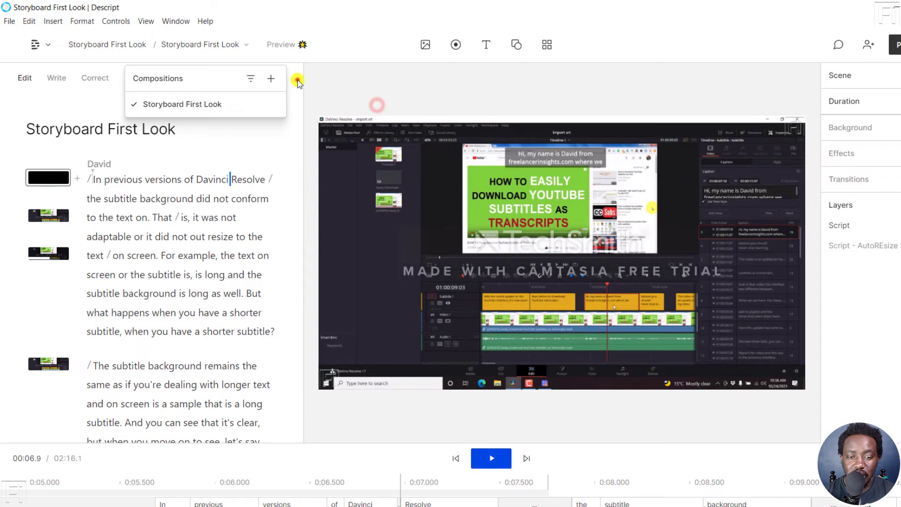
{"action": "left_click", "coordinate": [297, 79]}
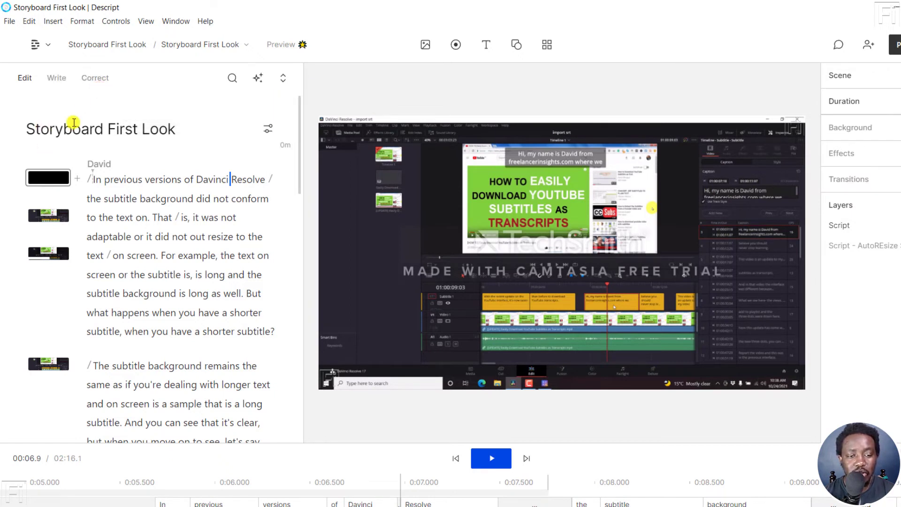
{"action": "mouse_move", "coordinate": [240, 132]}
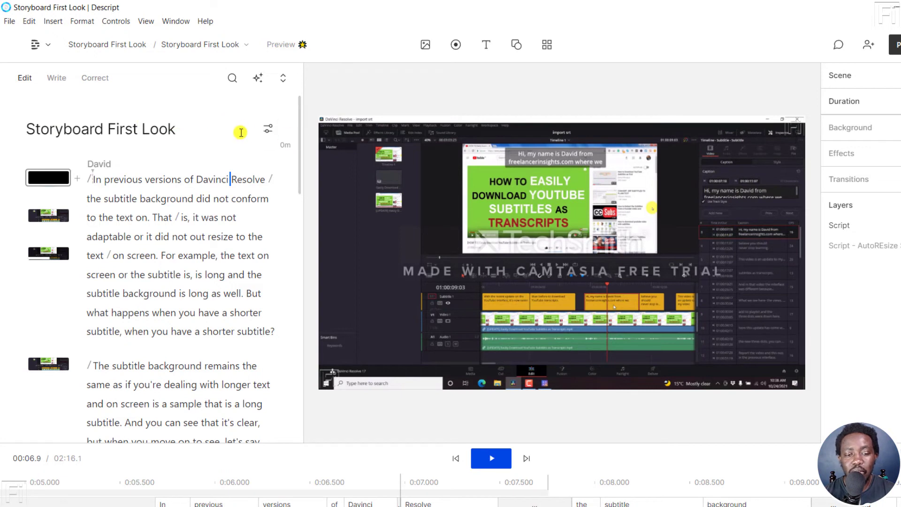
{"action": "left_click", "coordinate": [267, 128]}
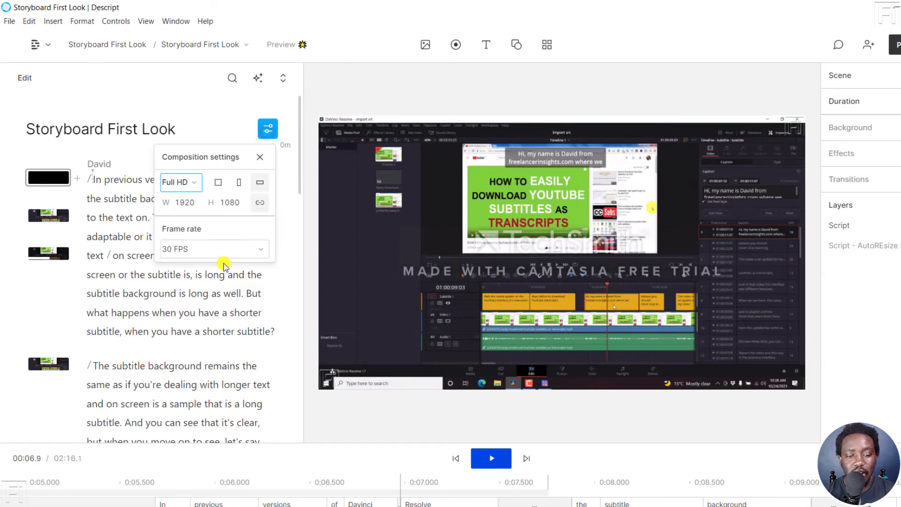
{"action": "mouse_move", "coordinate": [257, 230]}
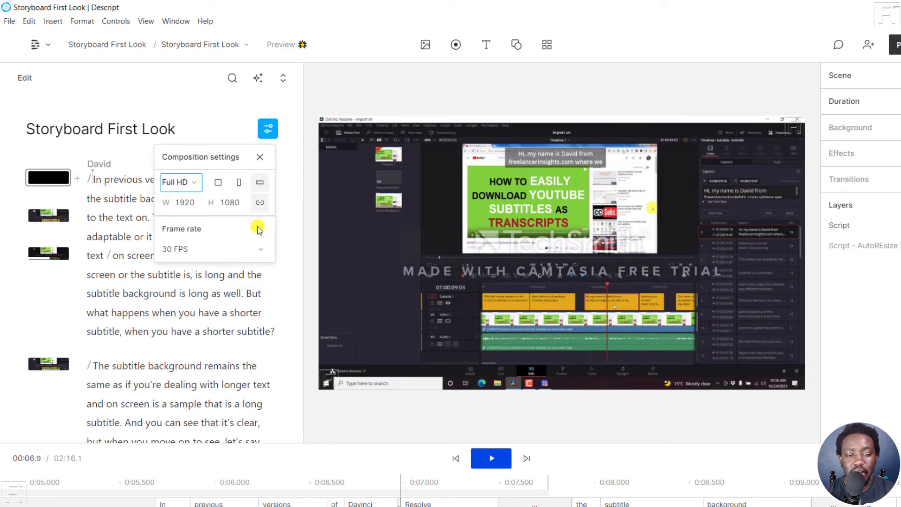
{"action": "mouse_move", "coordinate": [225, 164]}
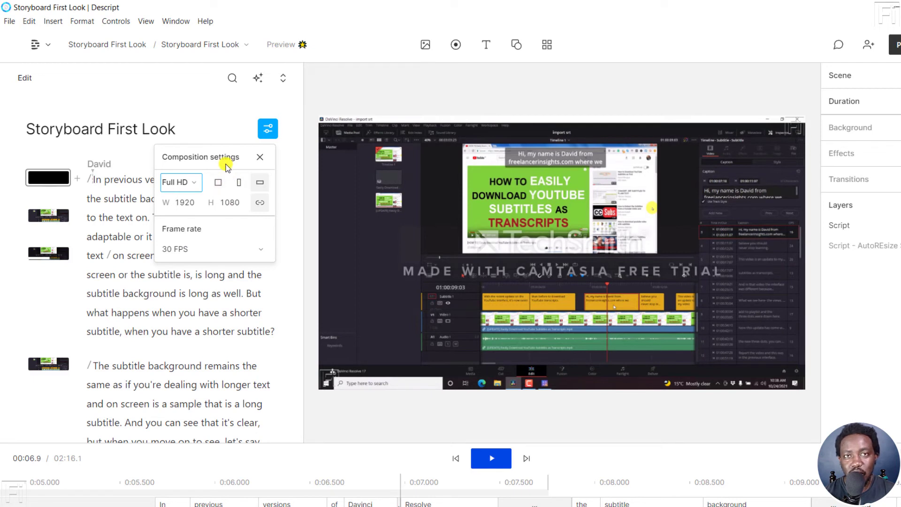